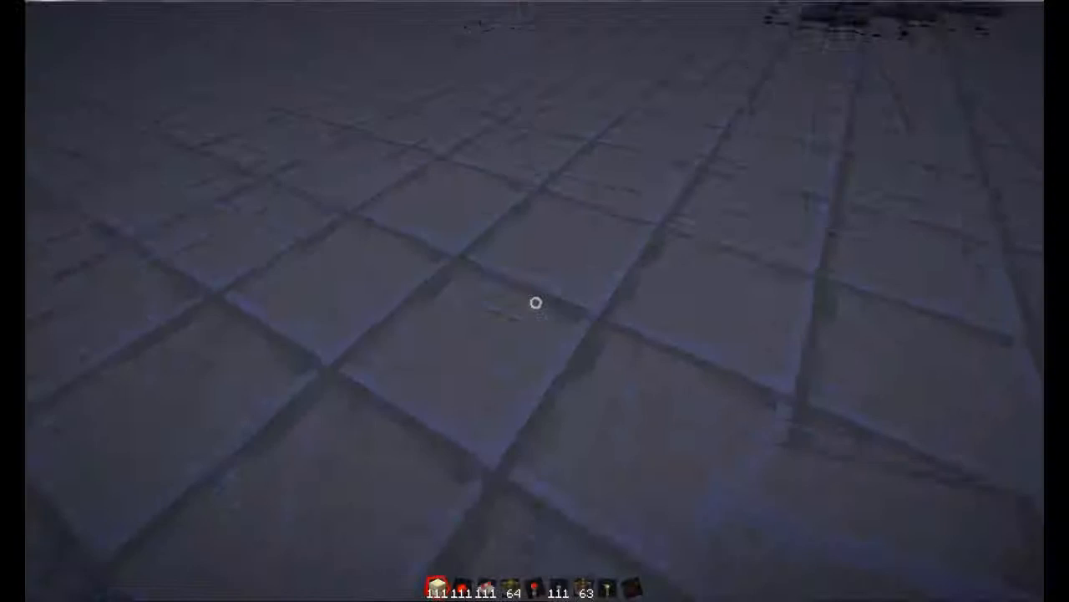
mouse_move(535, 302)
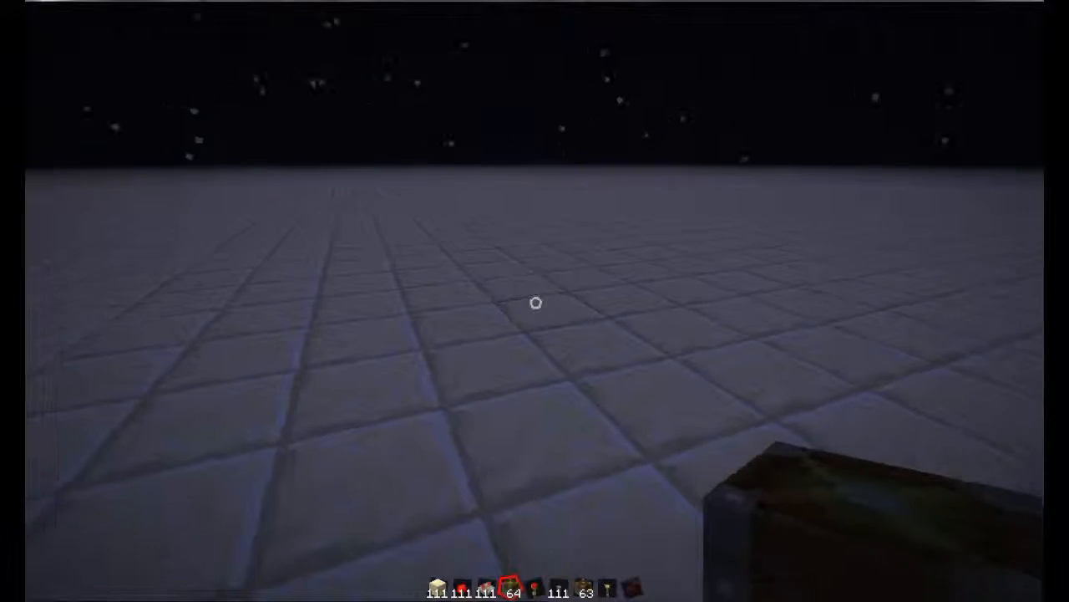
Turn on the F3 debug overlay showing coordinates, graphs and memory use.
key(f3)
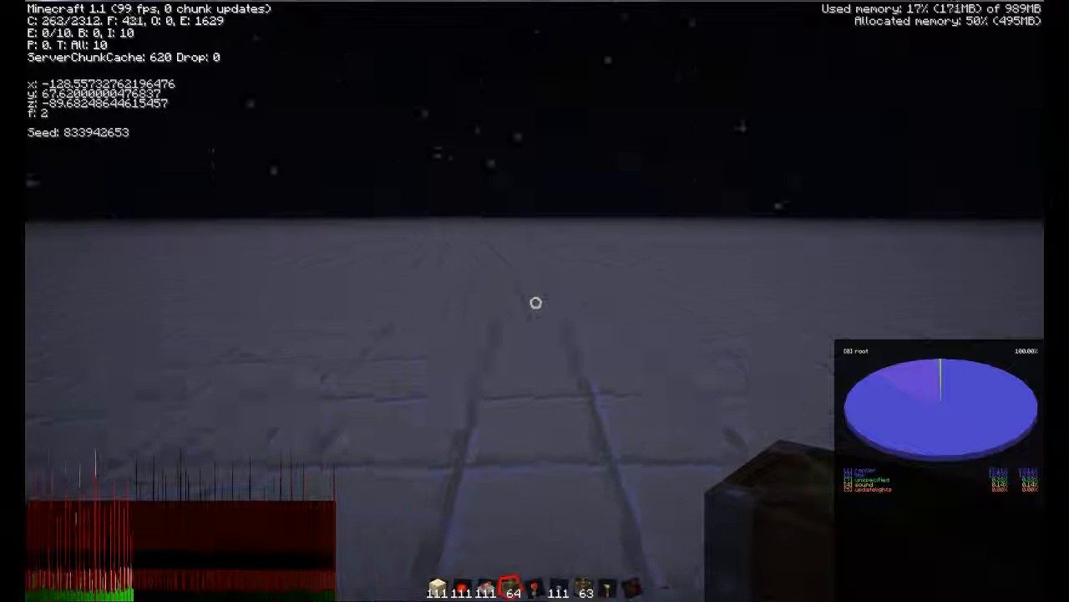
key(Escape)
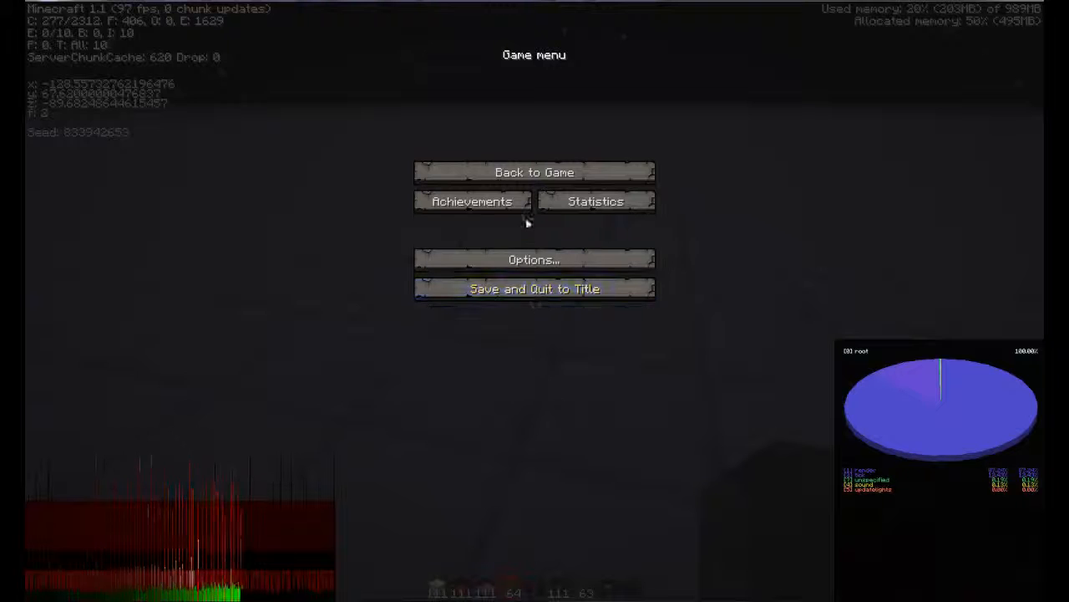
click(534, 172)
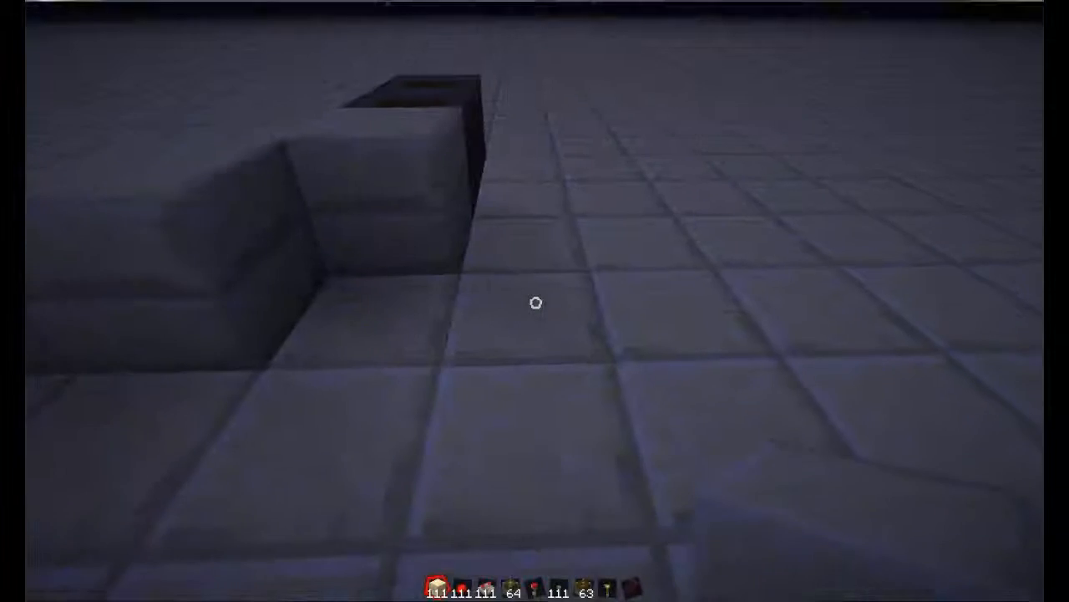
mouse_move(535, 303)
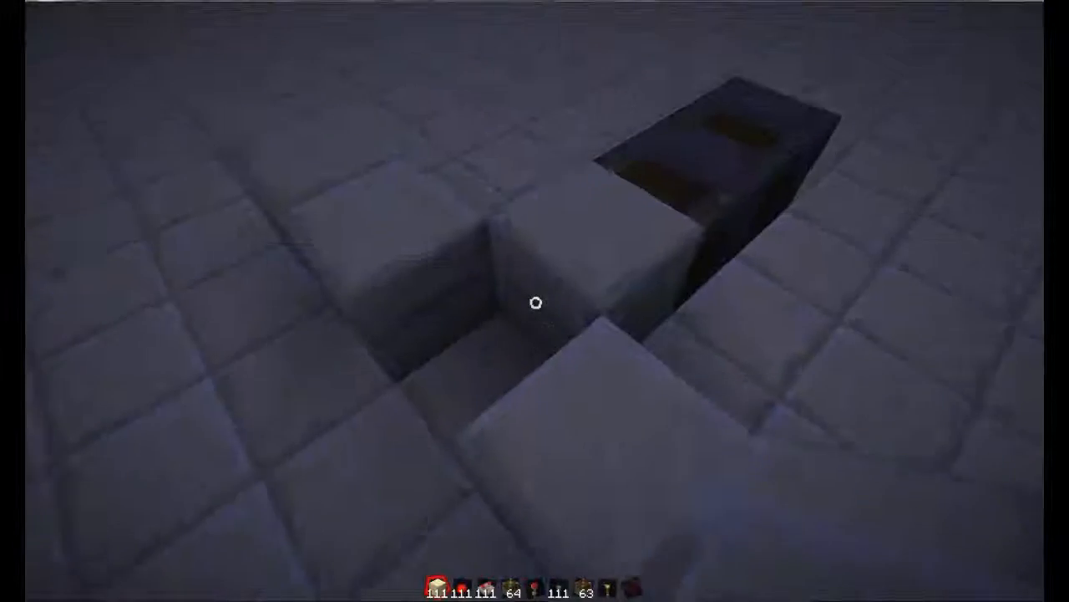
mouse_move(535, 304)
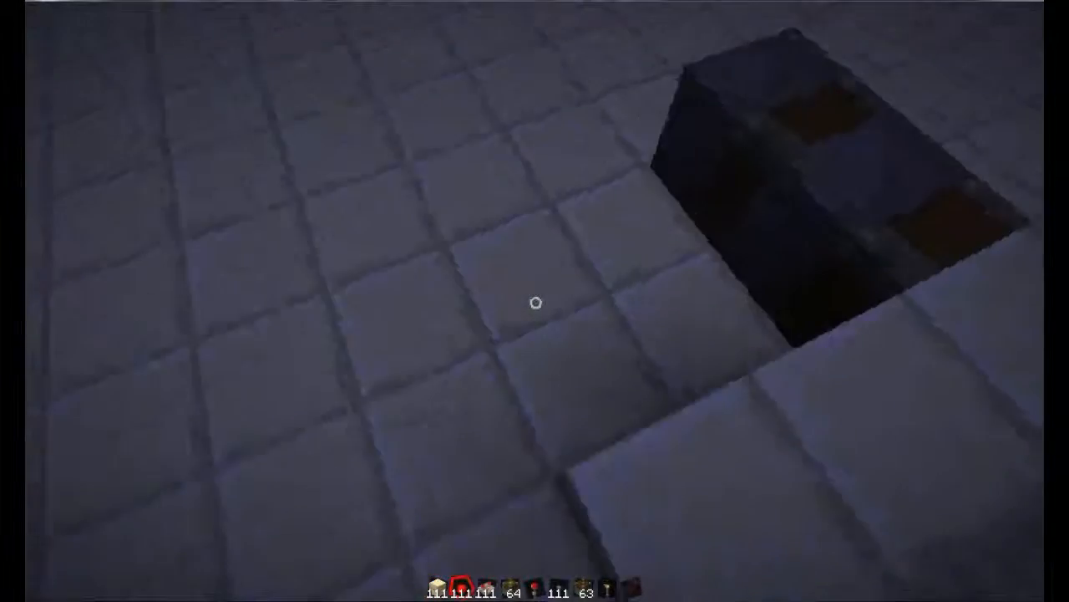
mouse_move(535, 303)
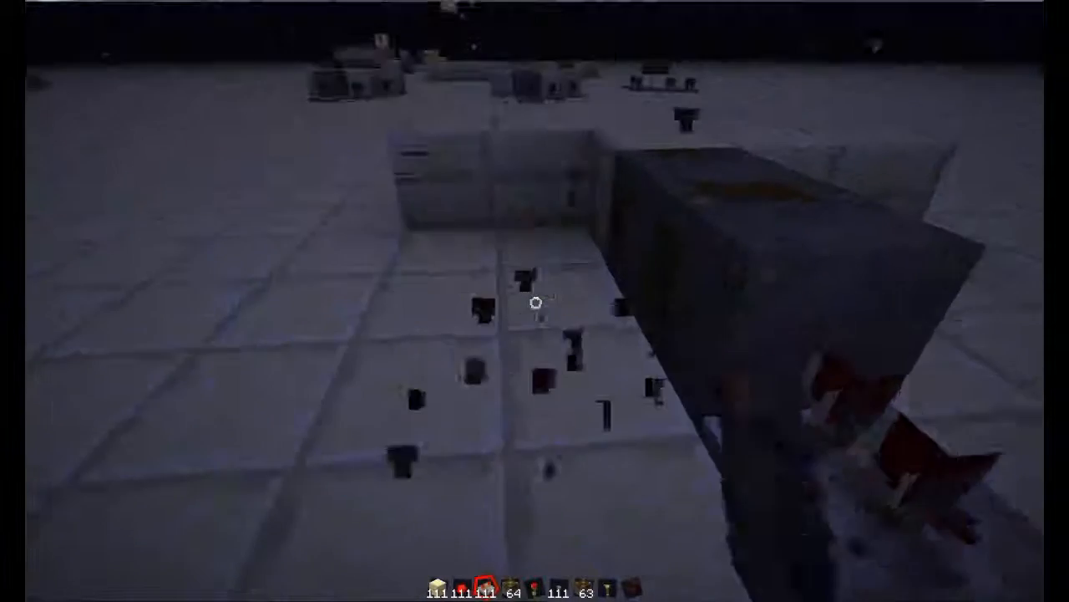
mouse_move(535, 300)
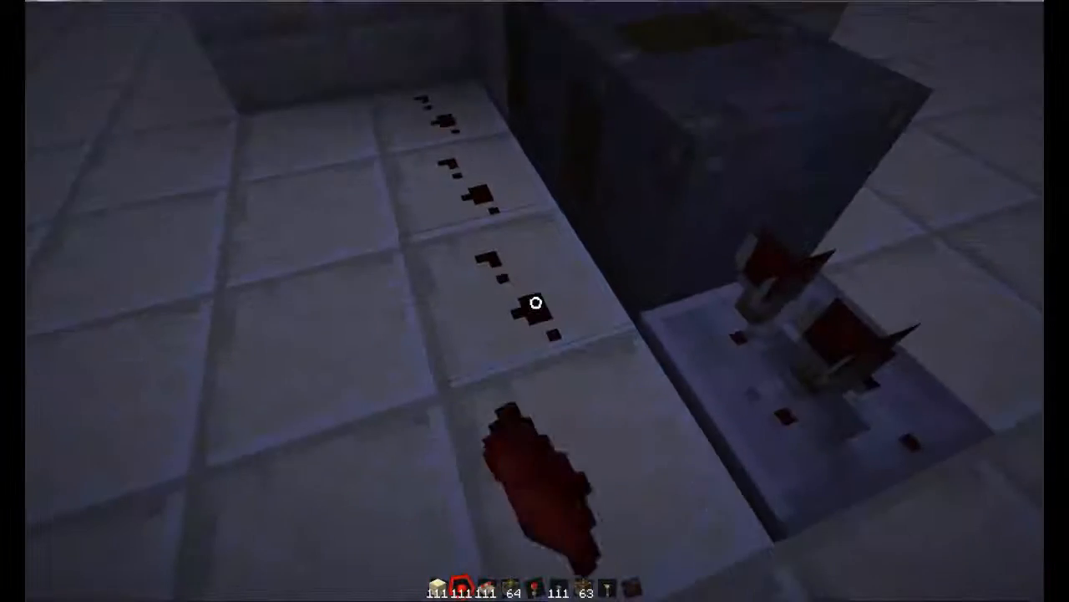
mouse_move(535, 301)
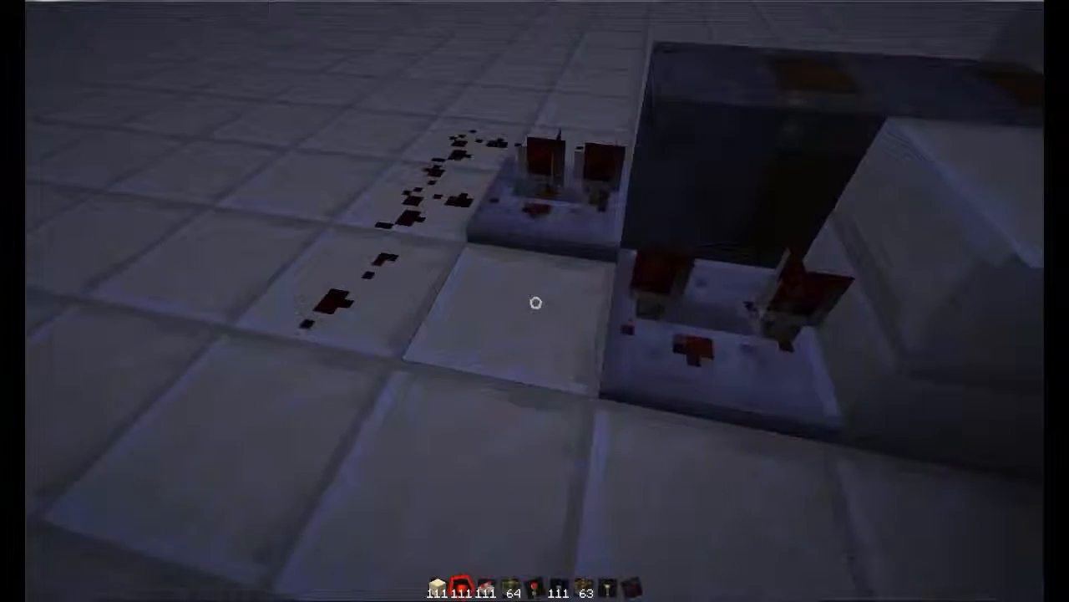
mouse_move(534, 301)
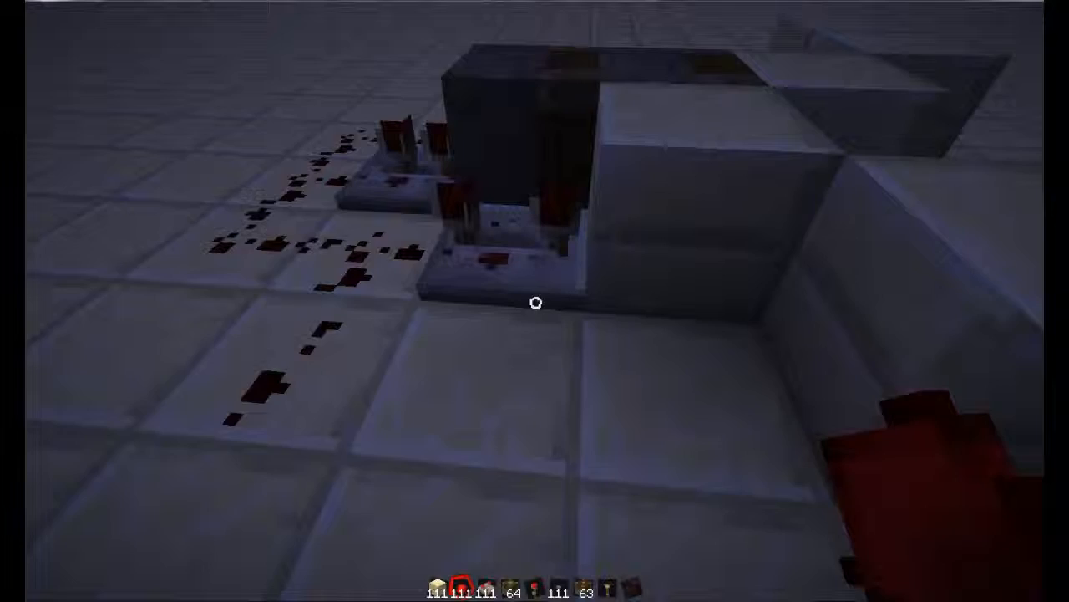
mouse_move(535, 301)
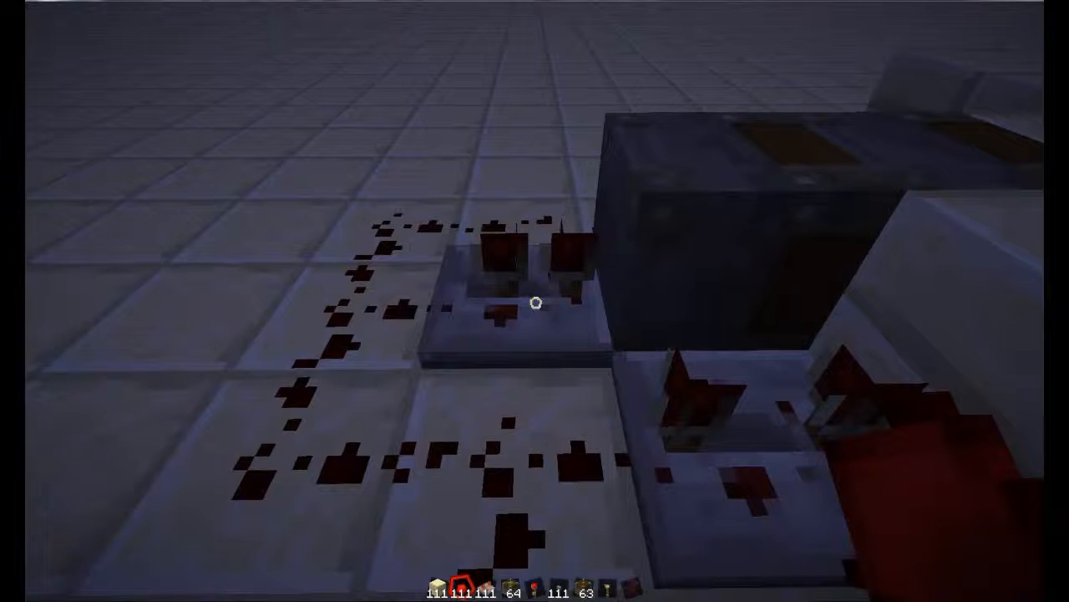
Pause and resume the game twice via the menu so the level saves.
key(Escape)
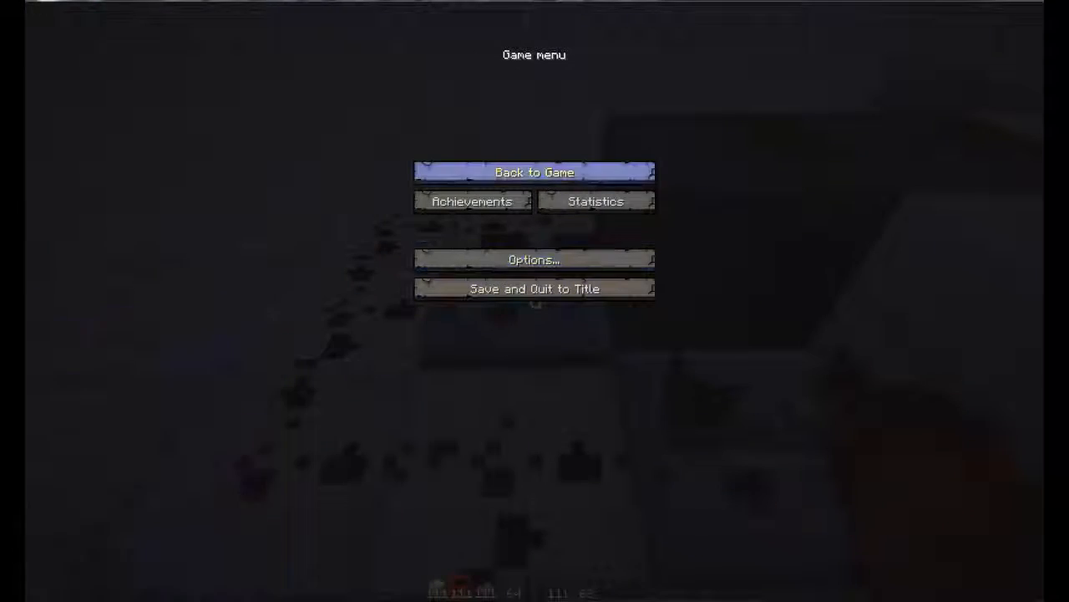
click(534, 172)
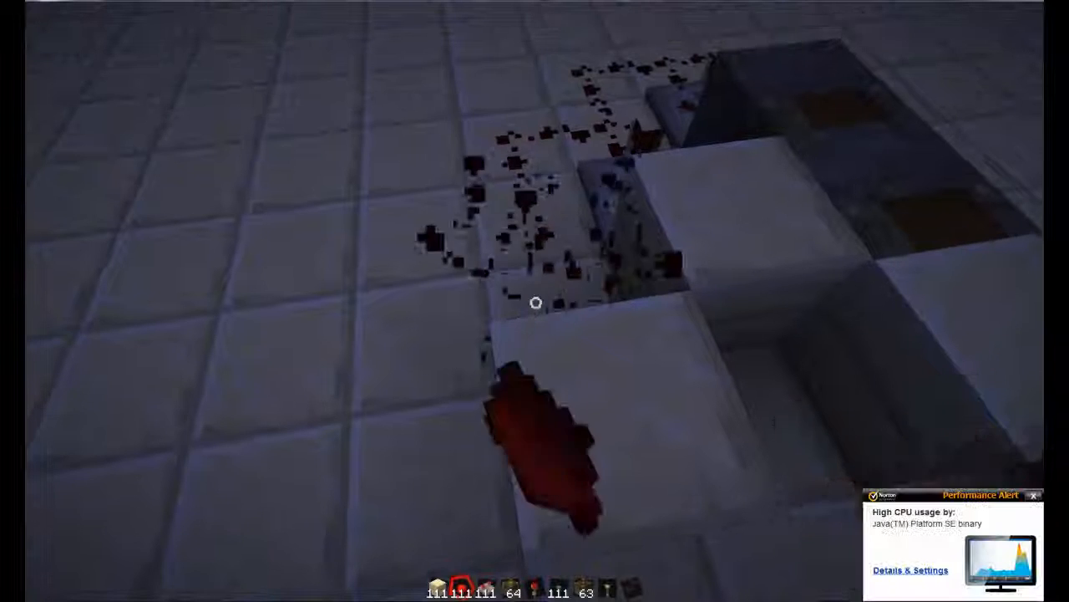
key(Escape)
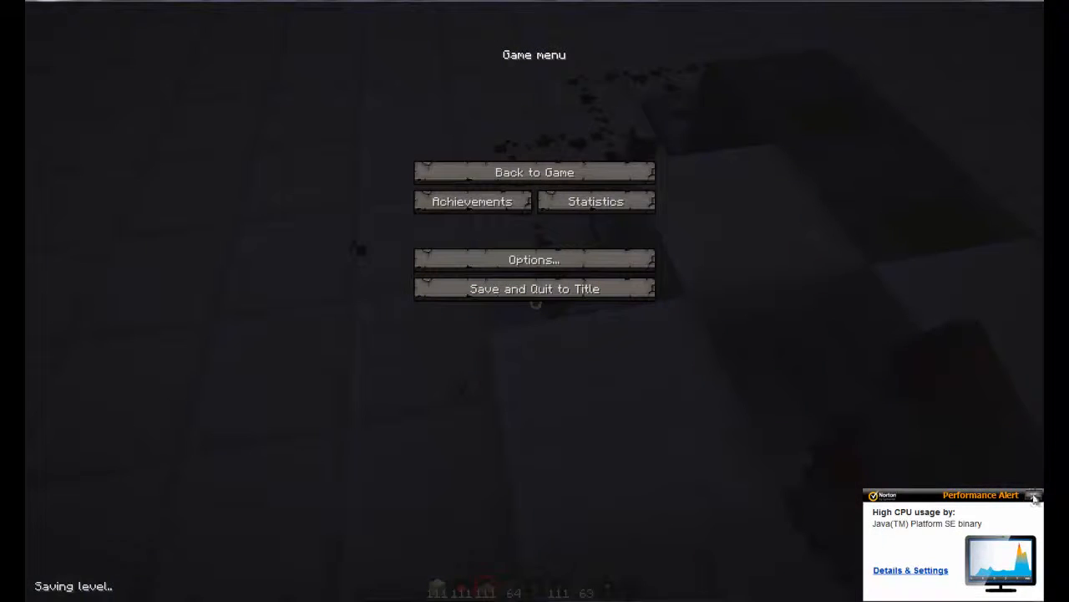
click(534, 173)
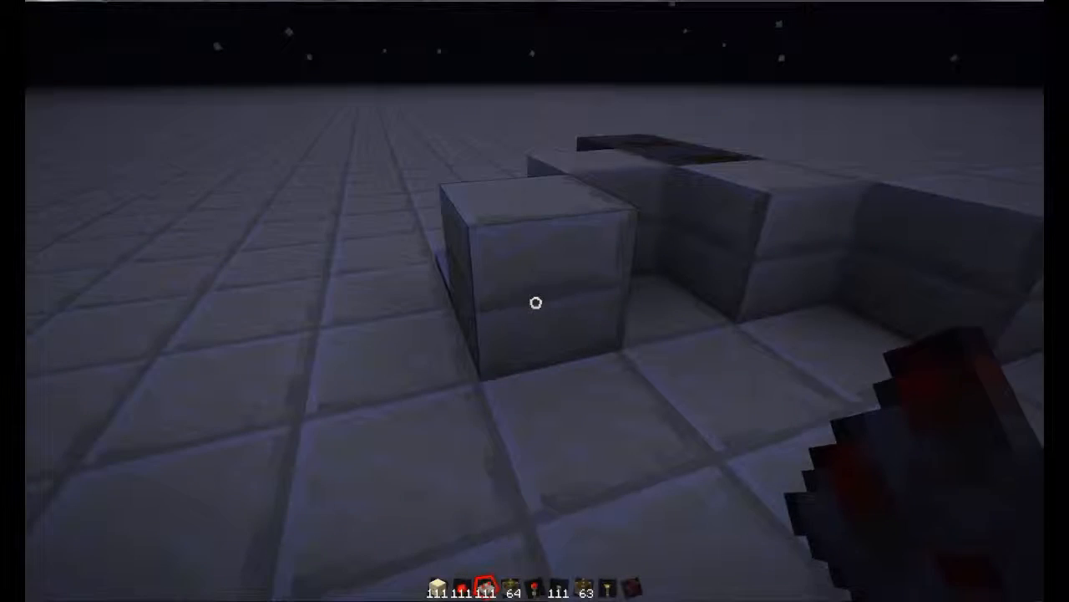
mouse_move(535, 300)
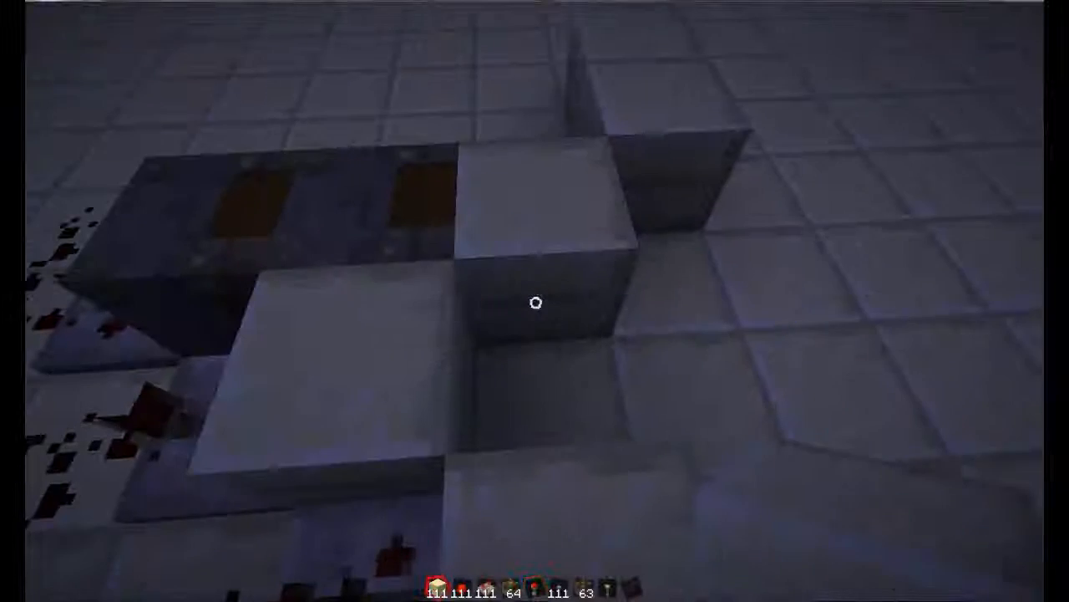
mouse_move(535, 301)
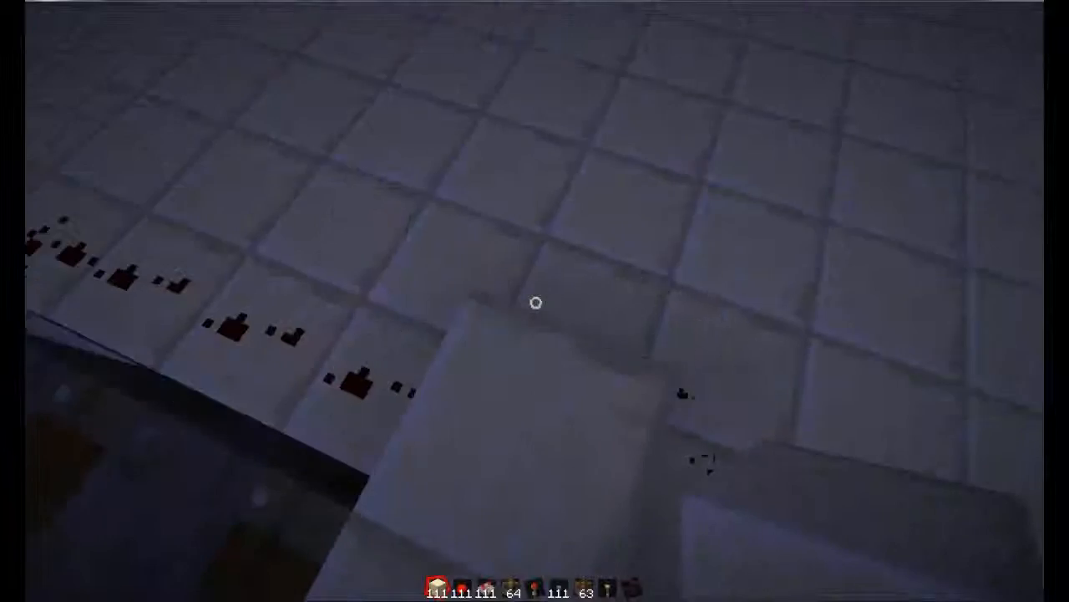
mouse_move(534, 301)
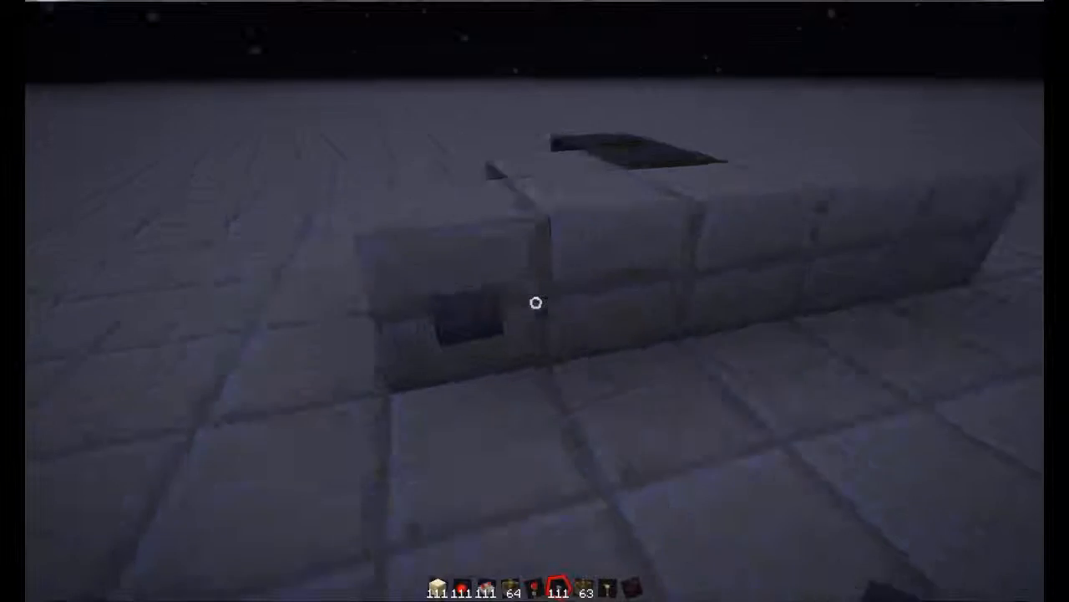
mouse_move(535, 300)
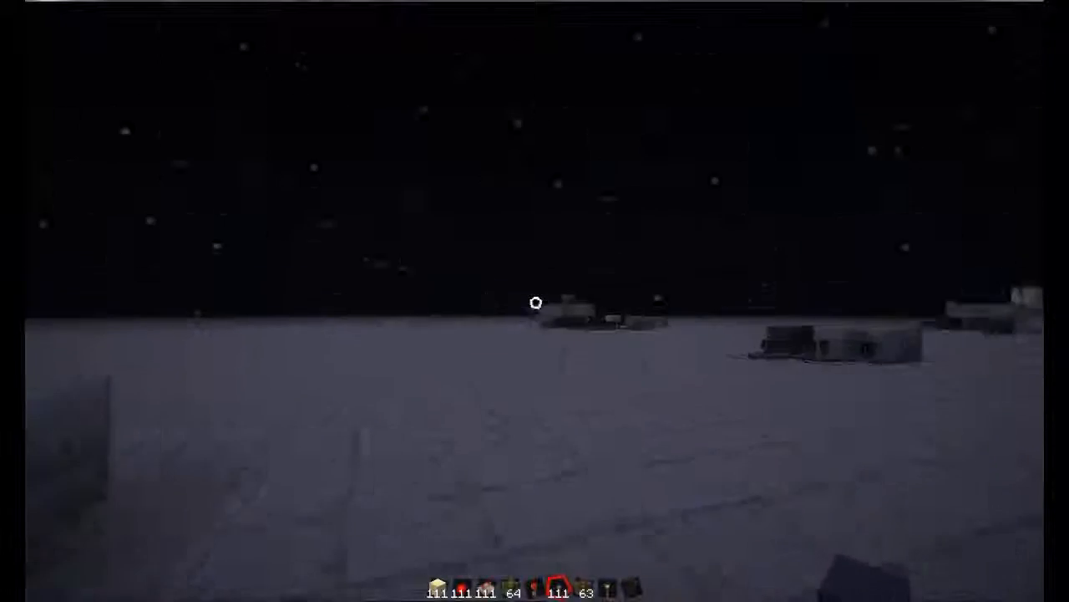
mouse_move(535, 301)
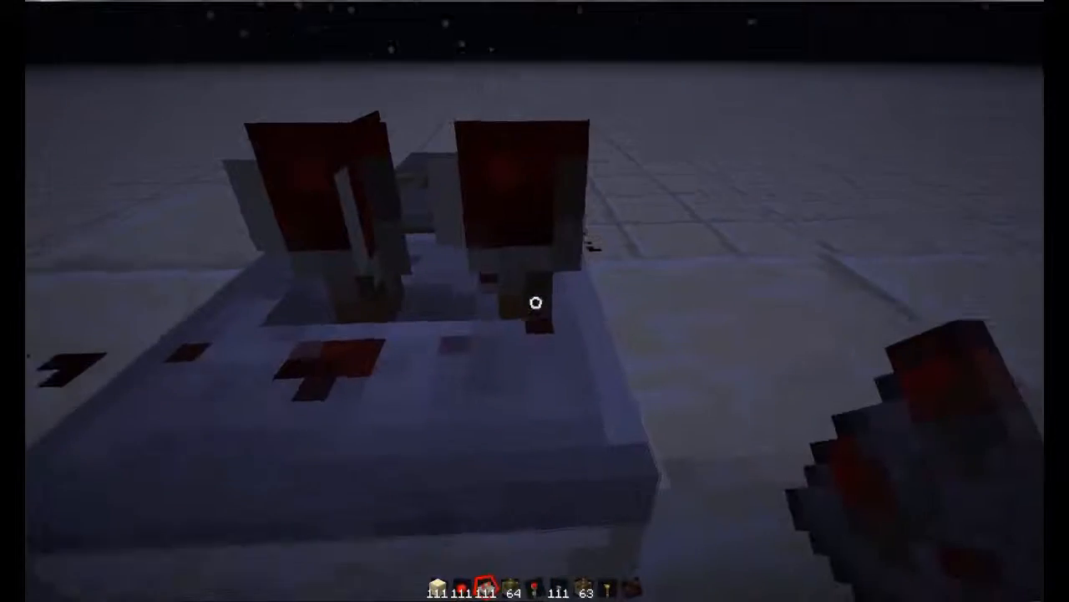
mouse_move(535, 301)
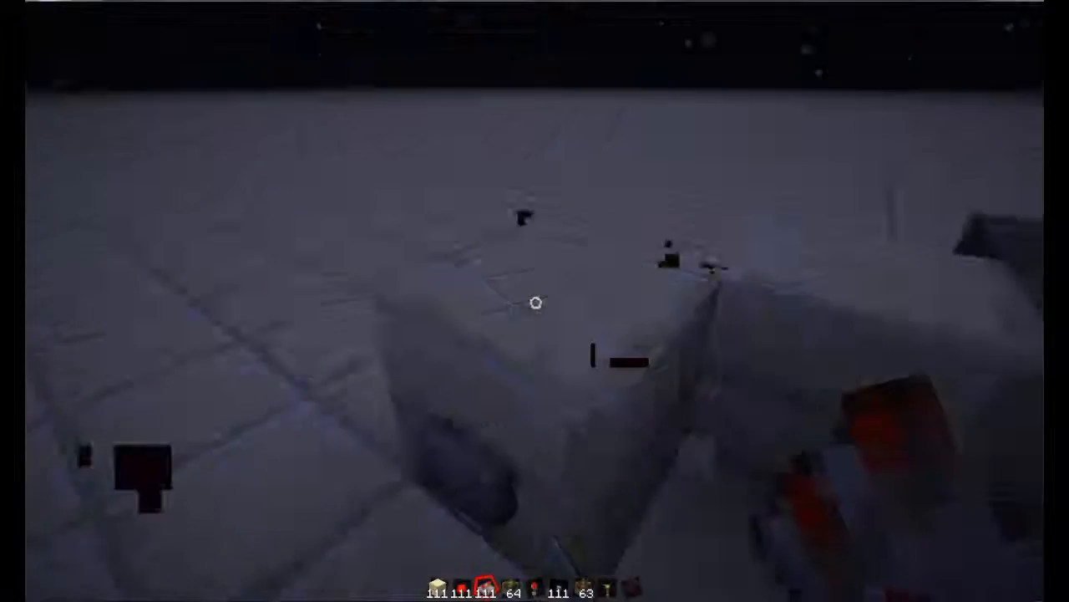
mouse_move(535, 301)
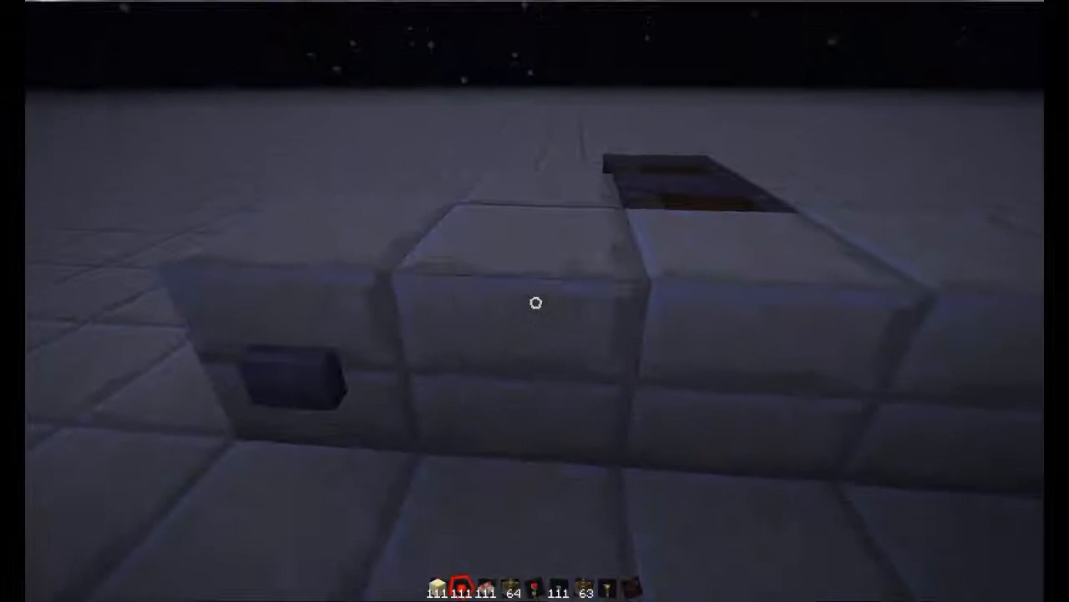
mouse_move(534, 301)
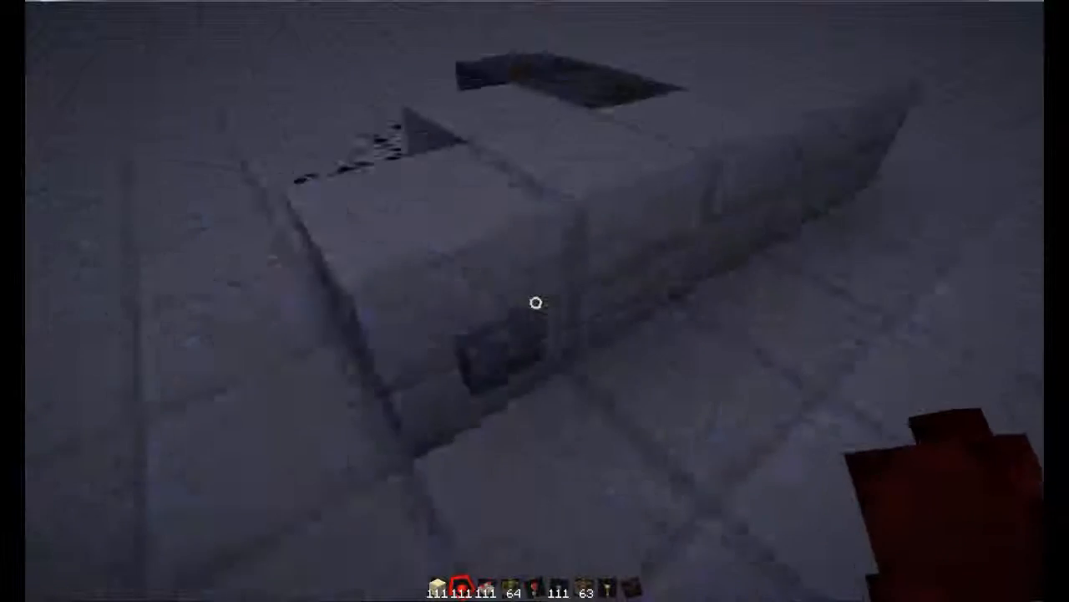